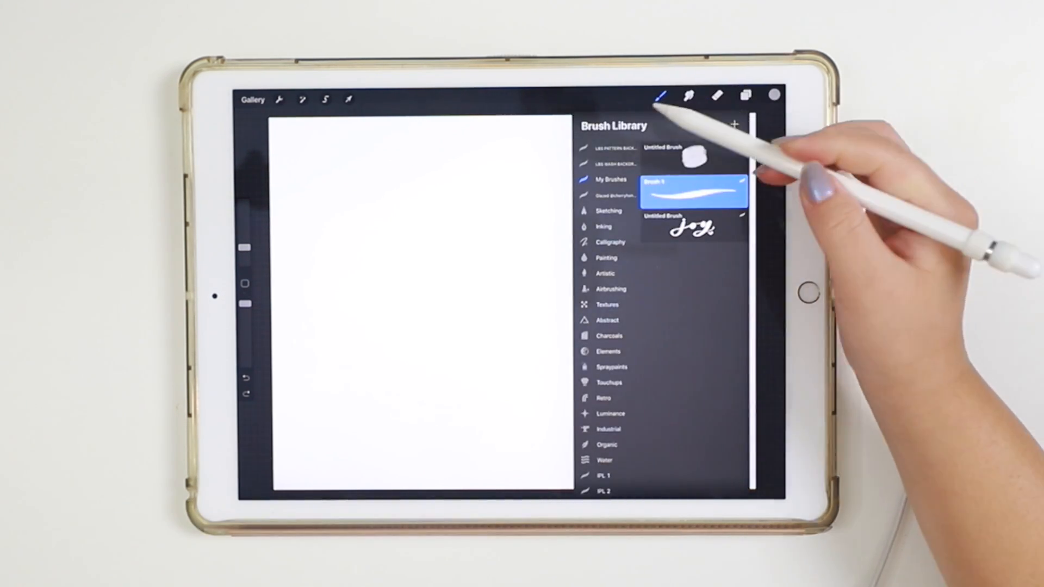
mouse_move(639, 326)
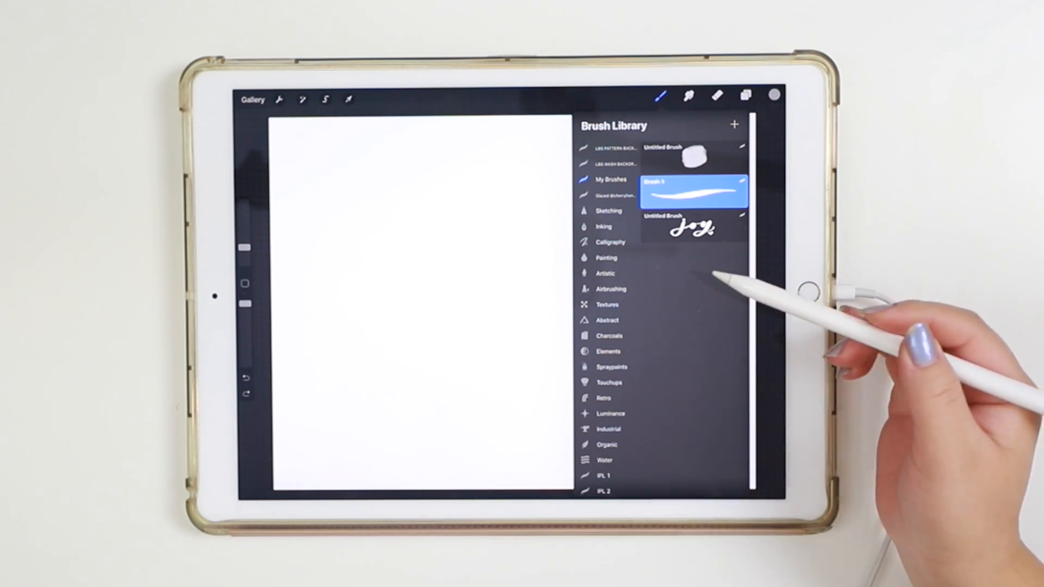
mouse_move(679, 227)
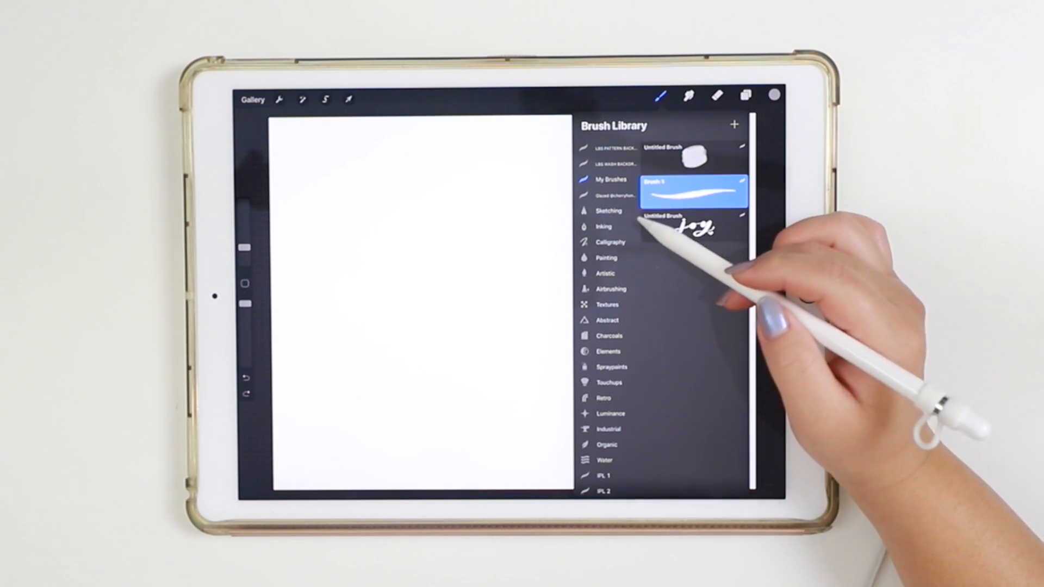
mouse_move(679, 226)
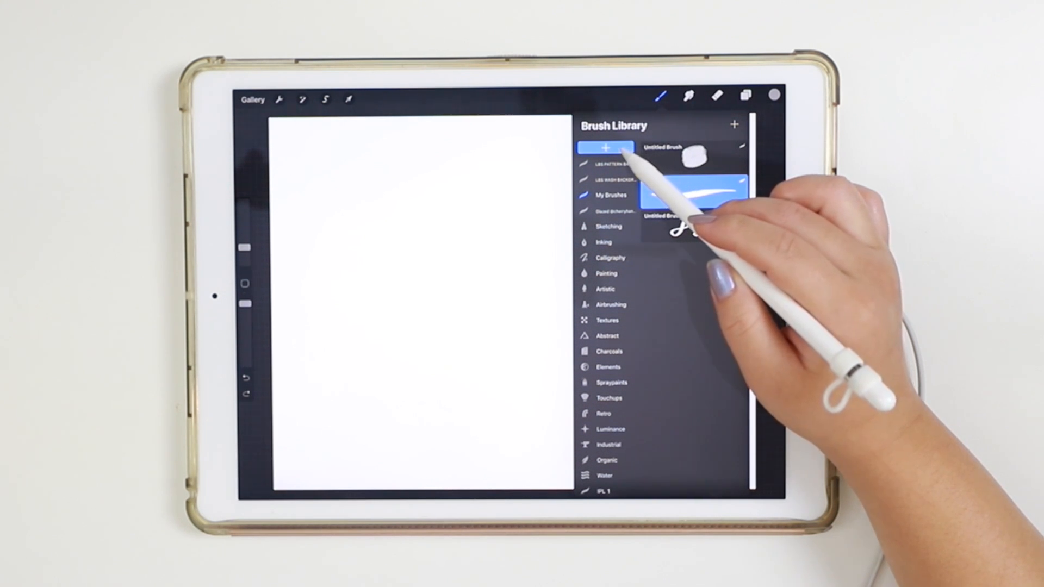
mouse_move(679, 214)
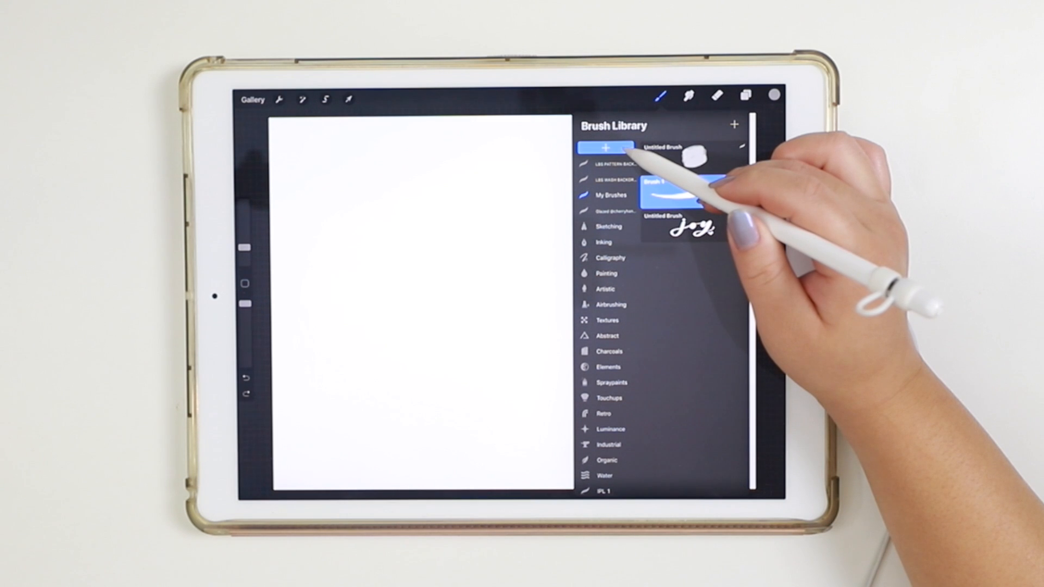
Step: Add a new brush set named 'Lettering Brushes' at the top of the Brush Library
click(605, 147)
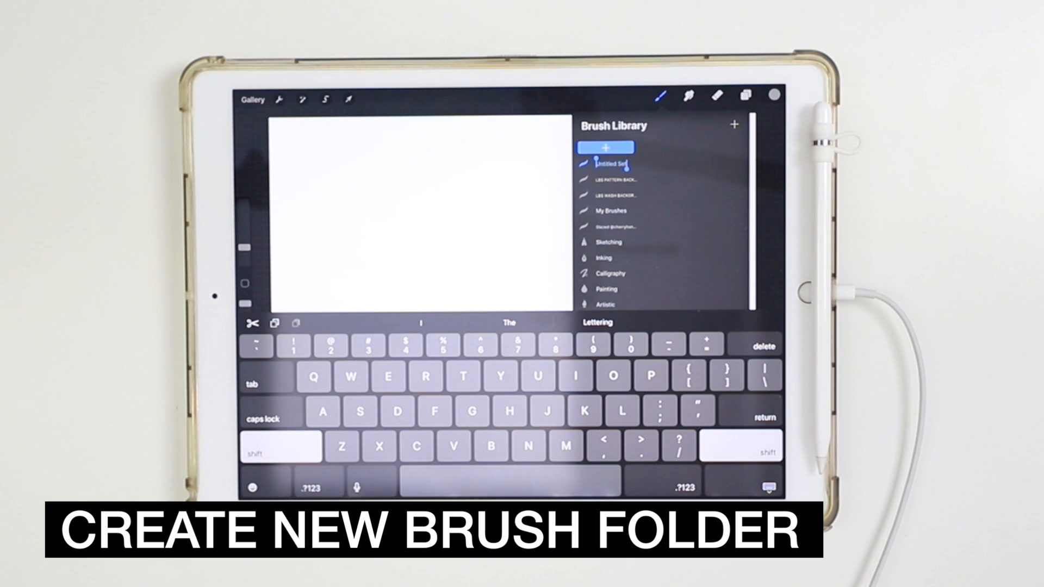
text(Lettering Brushes)
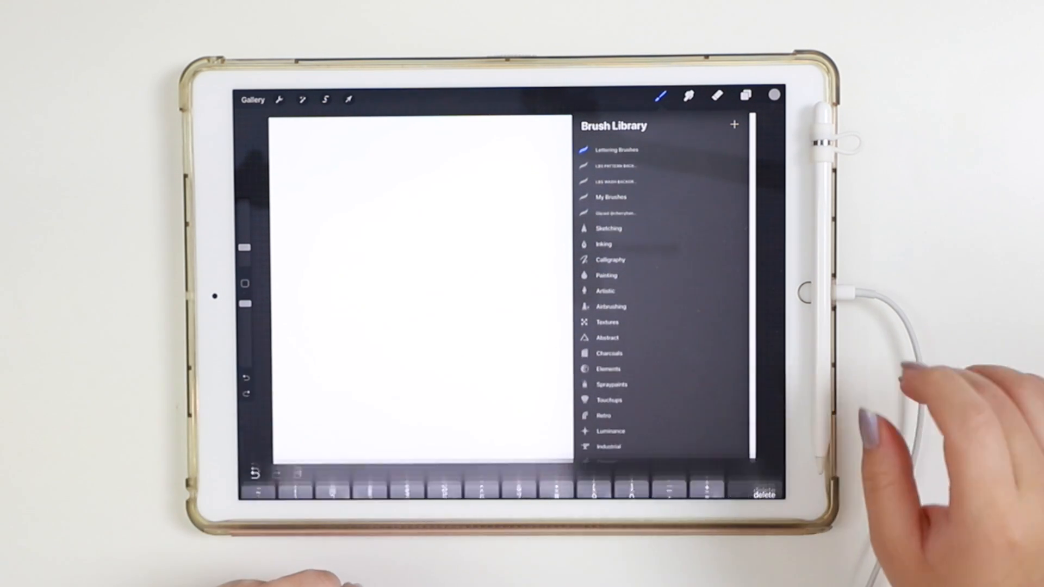
scroll(down, 3)
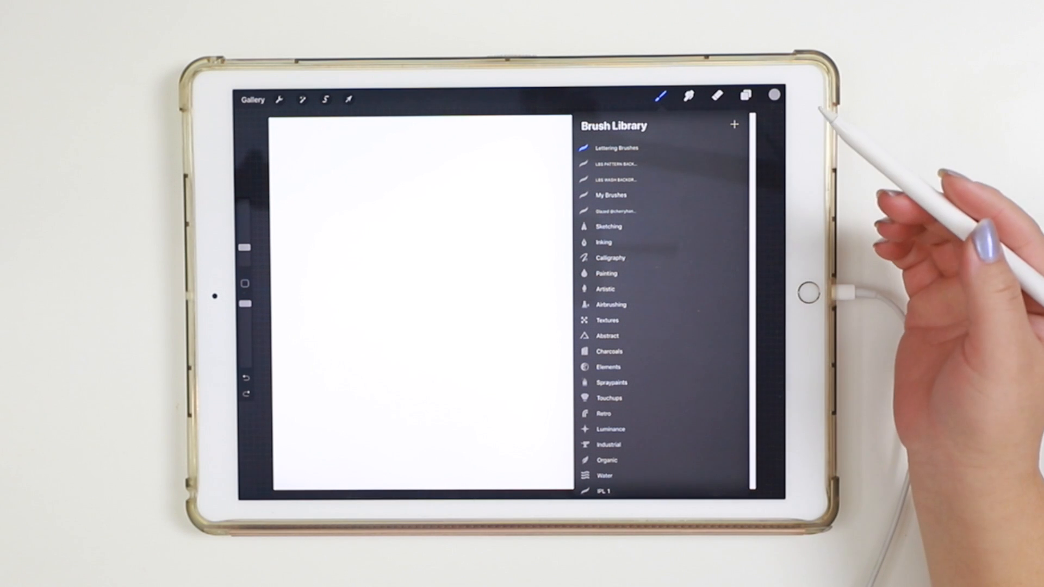
mouse_move(785, 266)
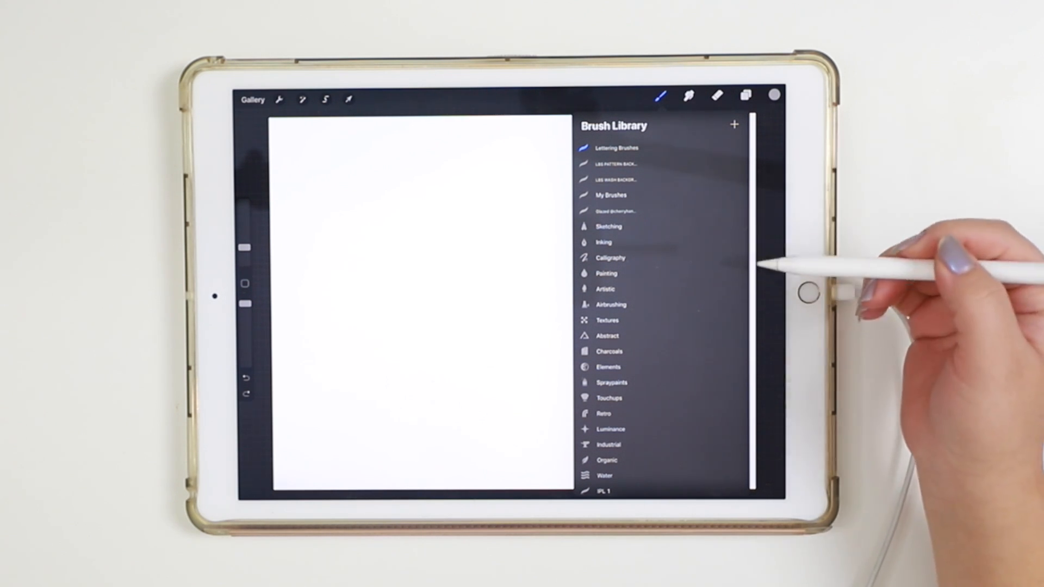
mouse_move(832, 166)
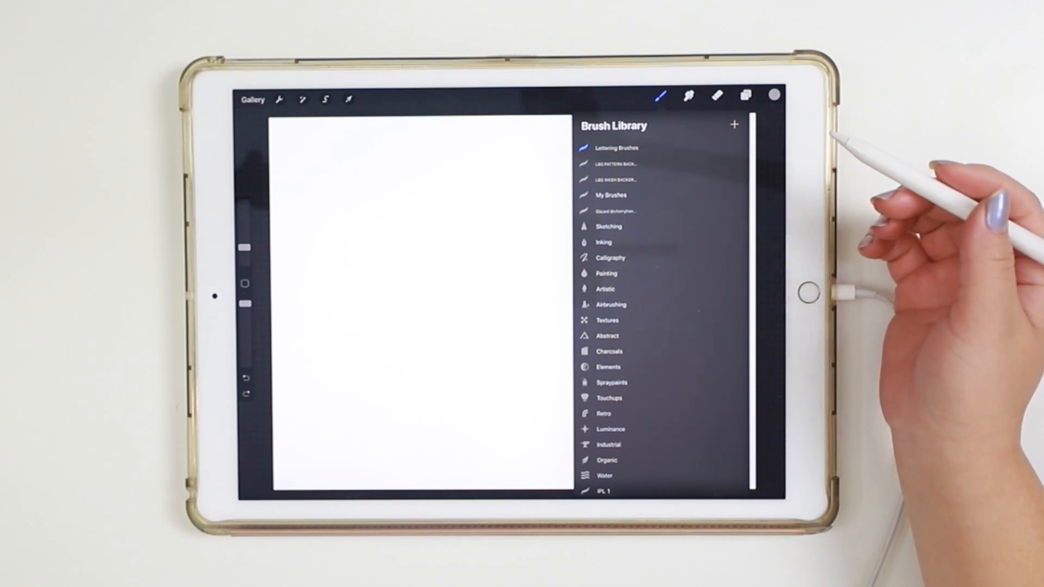
mouse_move(732, 147)
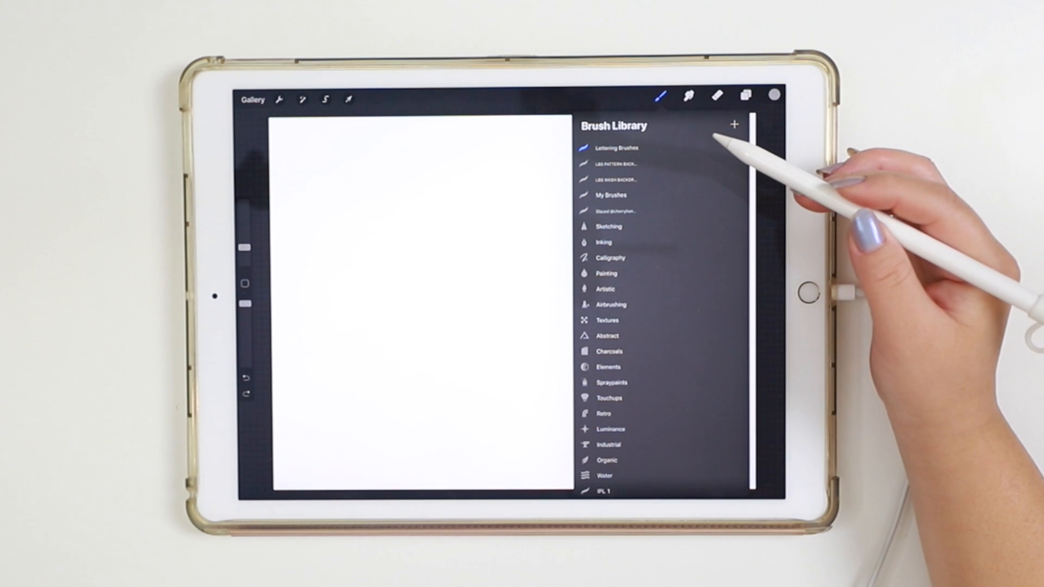
mouse_move(766, 173)
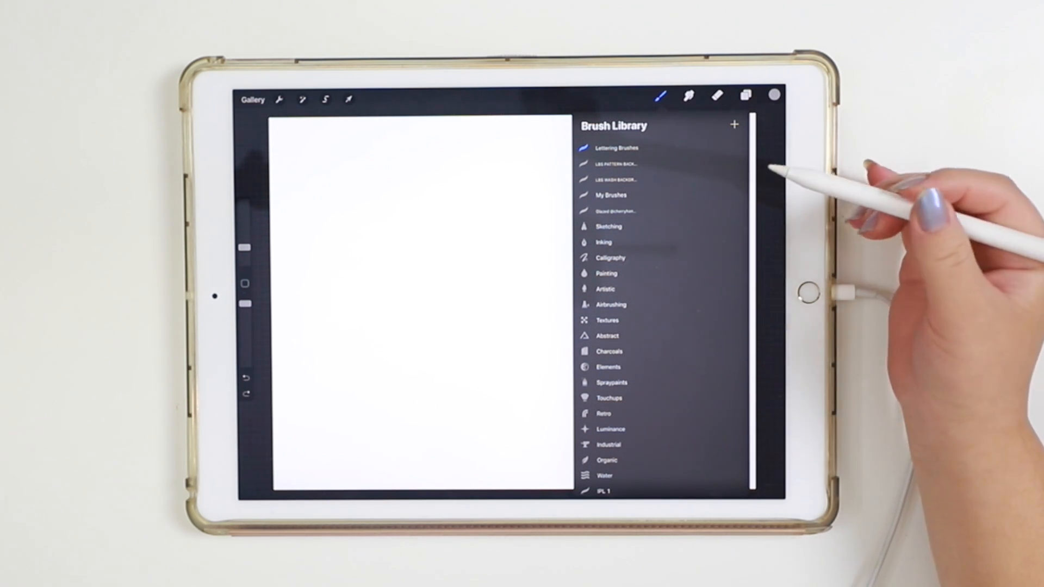
mouse_move(765, 239)
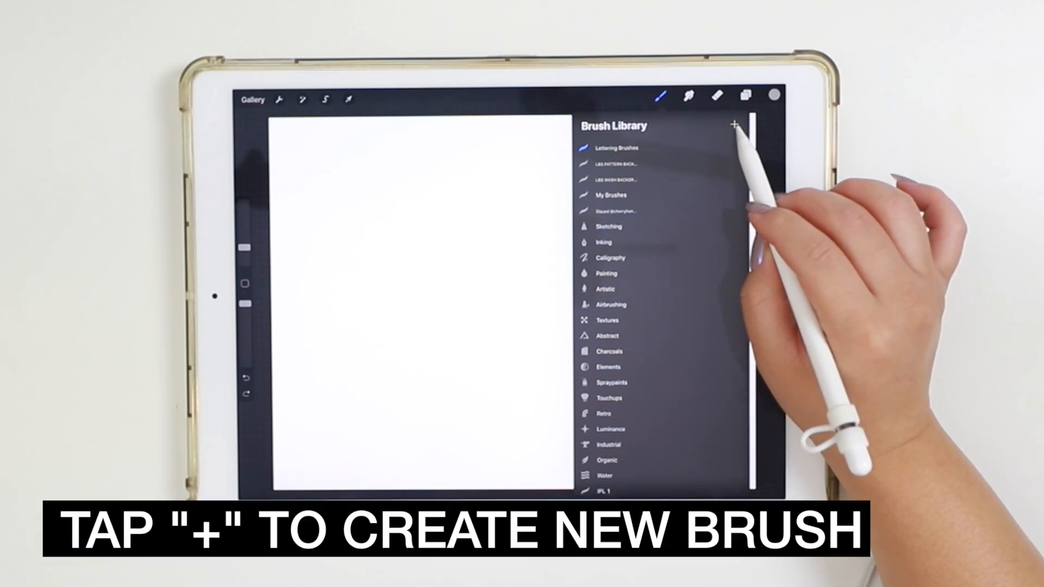
Step: Create a new brush in Lettering Brushes and rename it from Untitled Brush to 'Test'
click(734, 124)
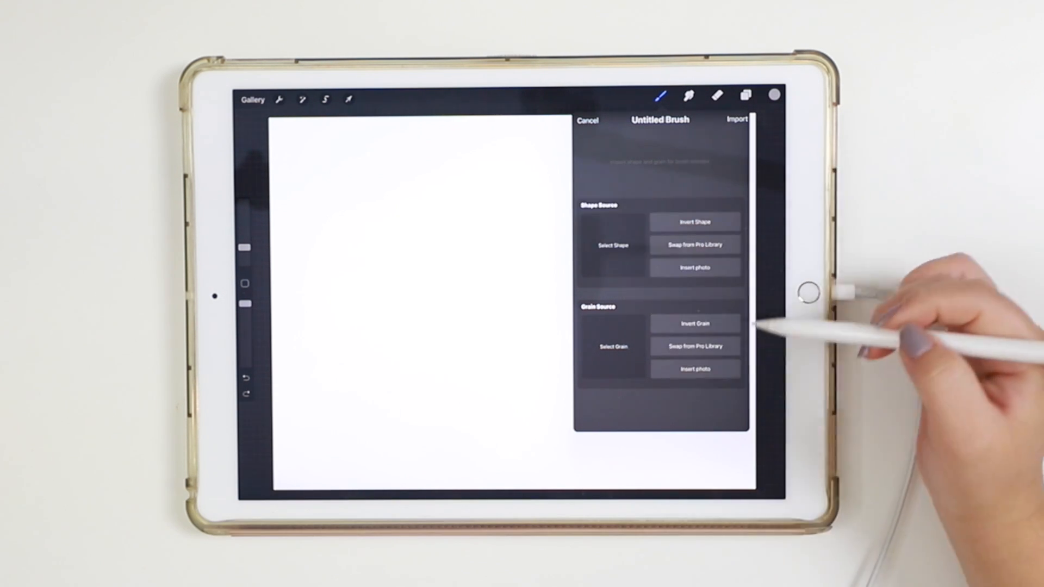
mouse_move(765, 306)
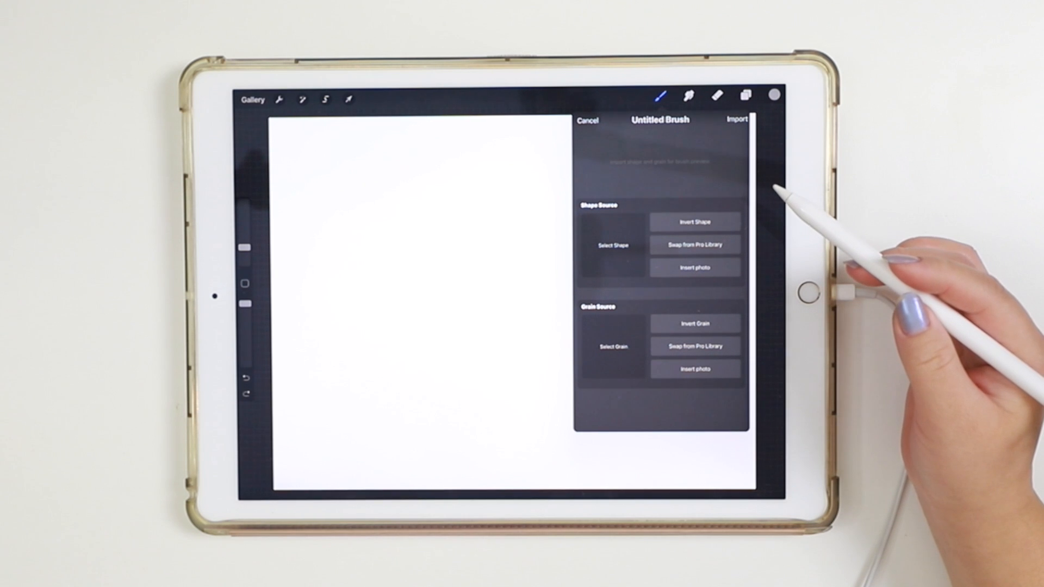
mouse_move(799, 213)
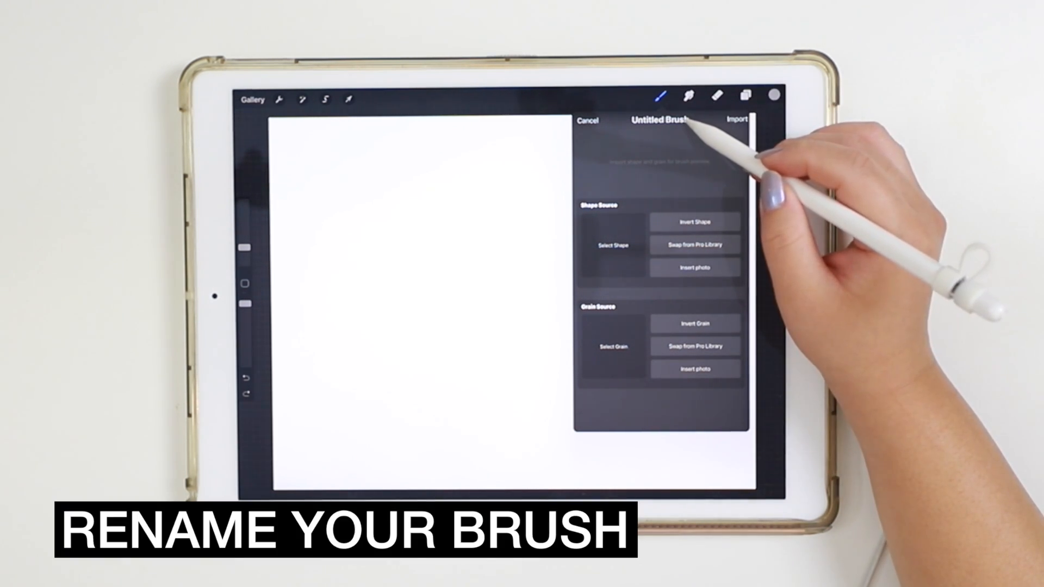
click(661, 121)
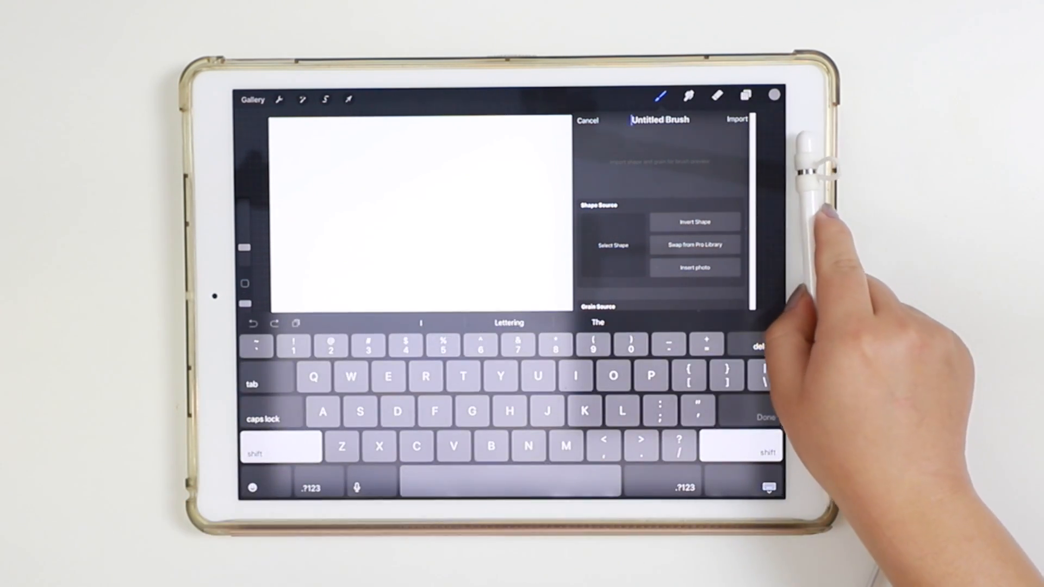
text(Test)
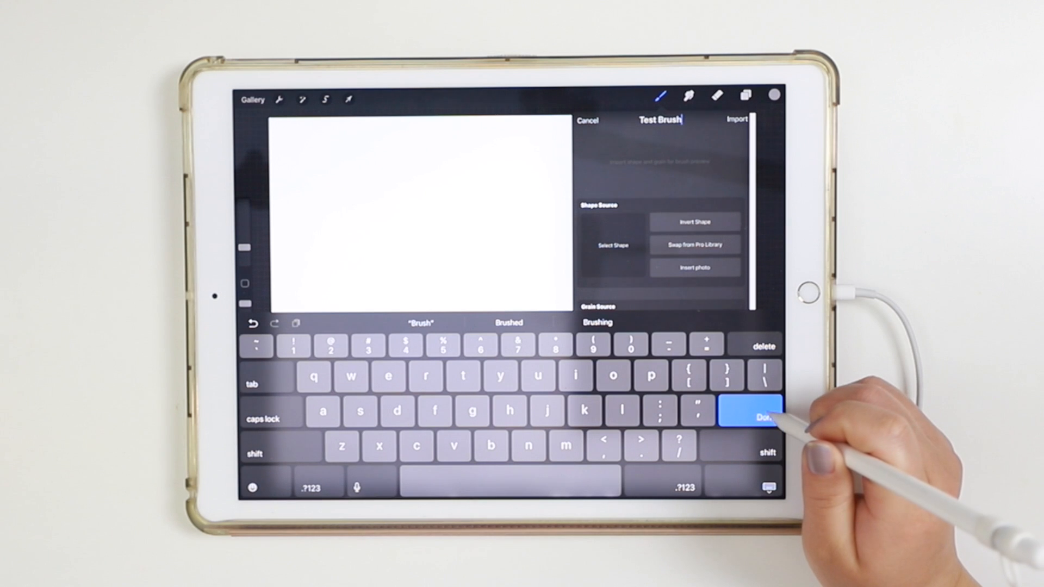
Step: Confirm the name Test Brush and swap its shape source for the Pro Library Oval
click(750, 418)
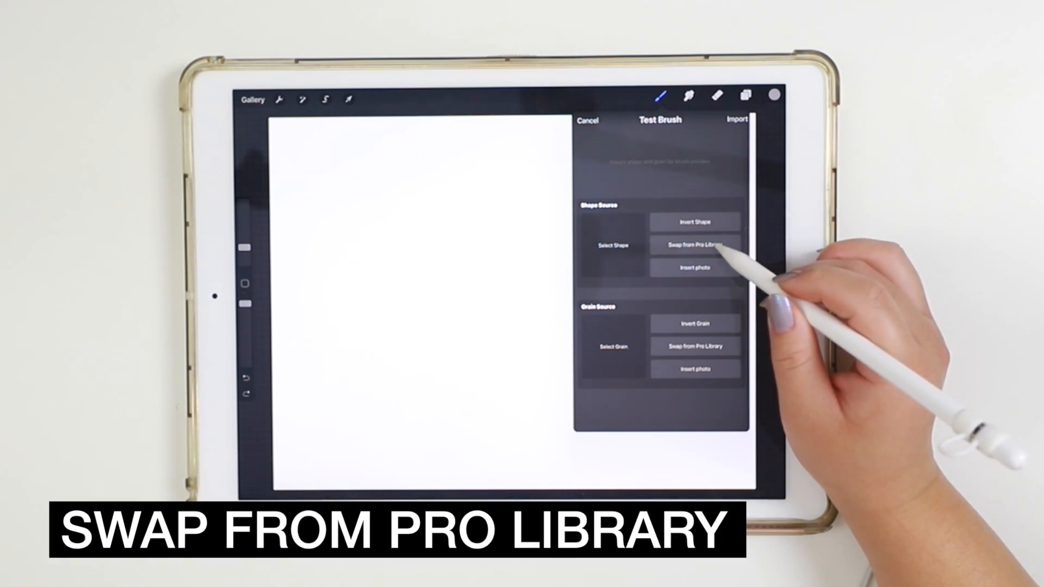
click(695, 245)
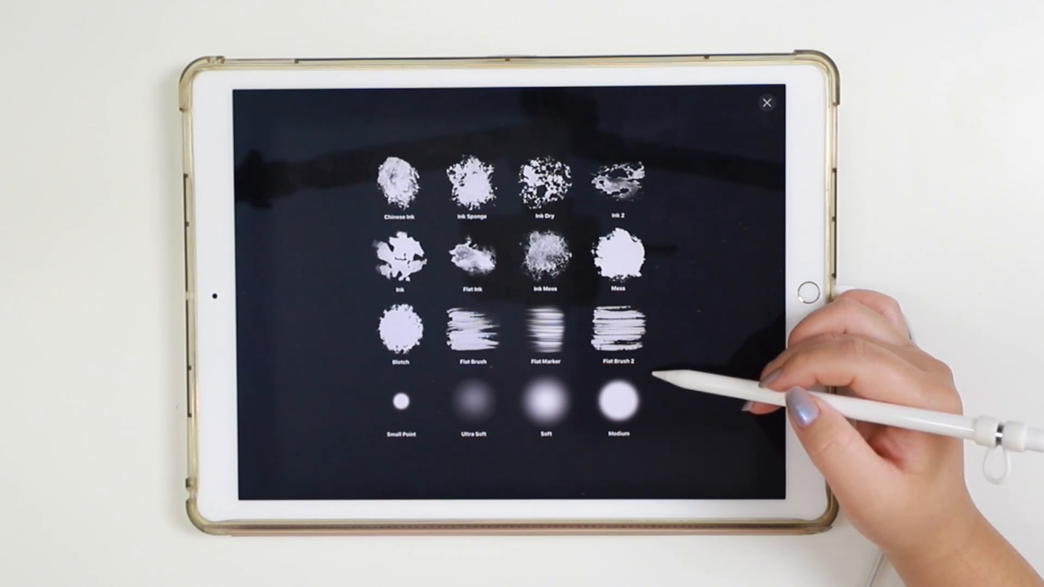
scroll(down, 3)
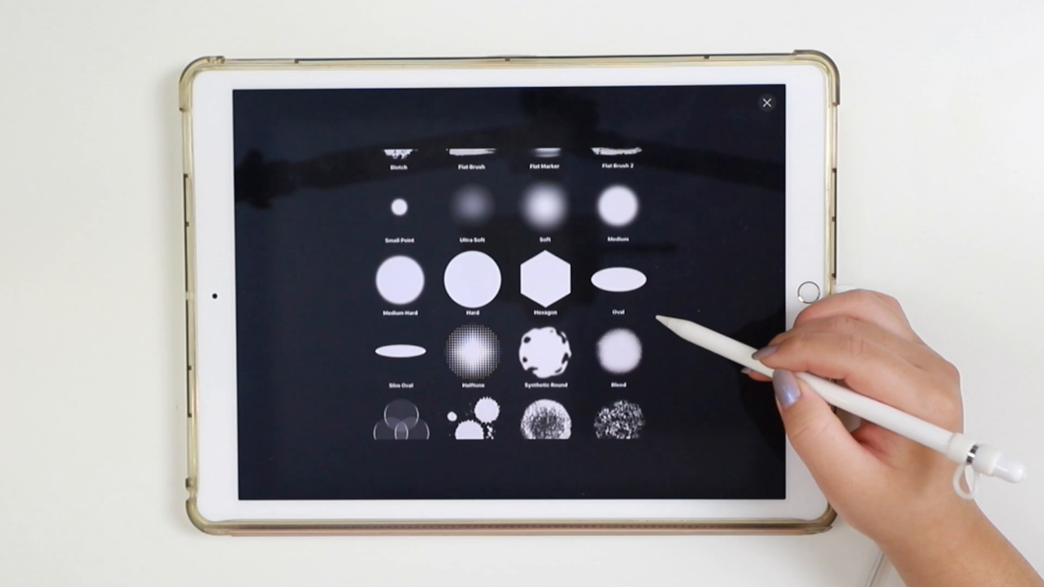
scroll(down, 3)
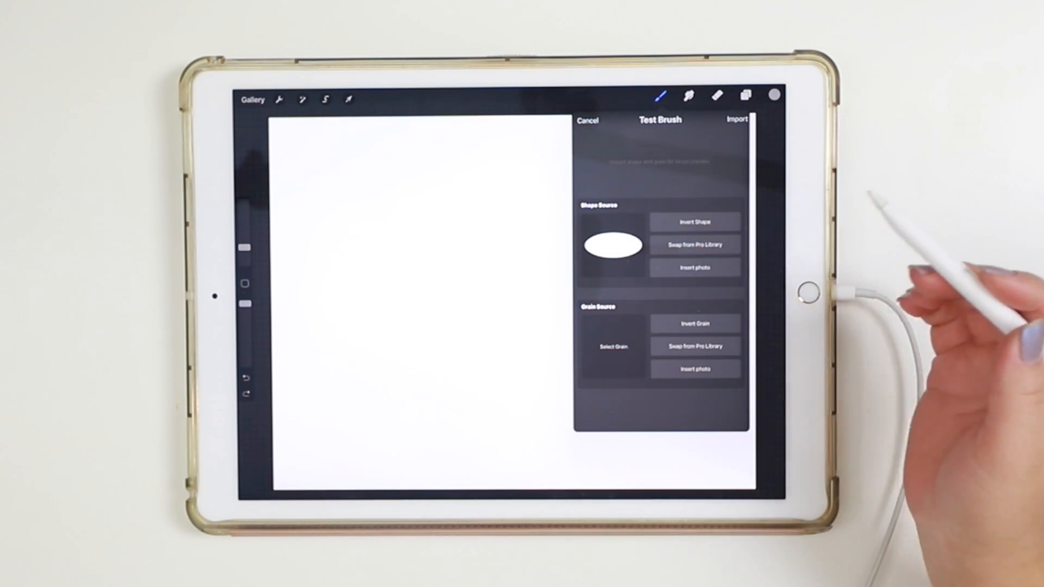
mouse_move(766, 313)
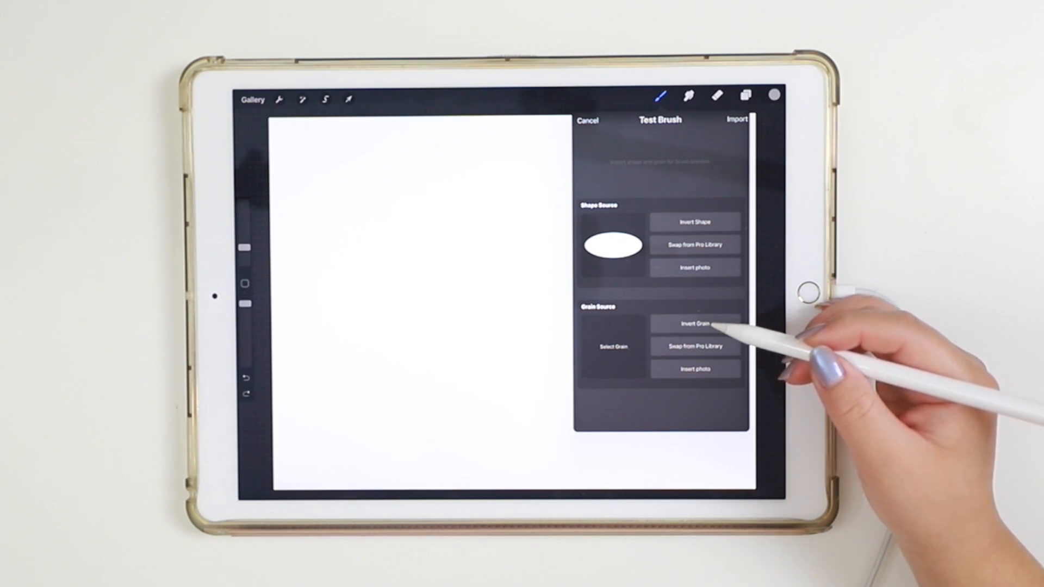
mouse_move(719, 326)
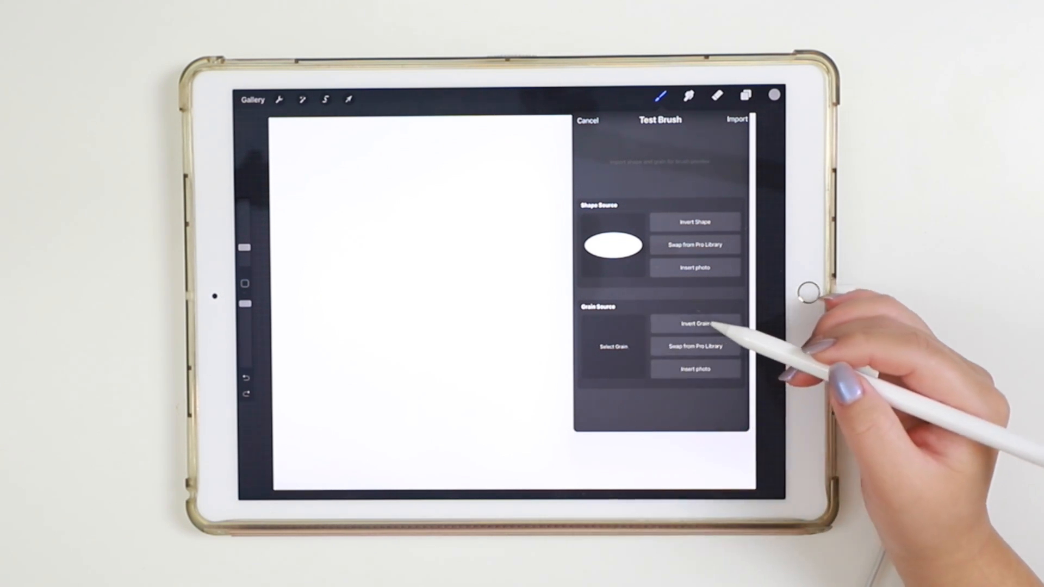
mouse_move(712, 326)
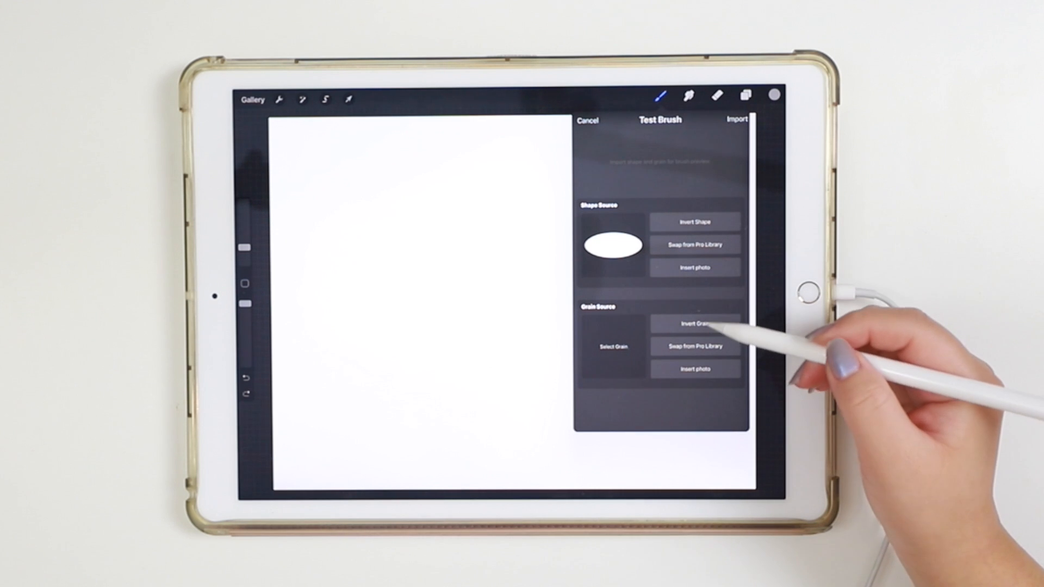
mouse_move(713, 346)
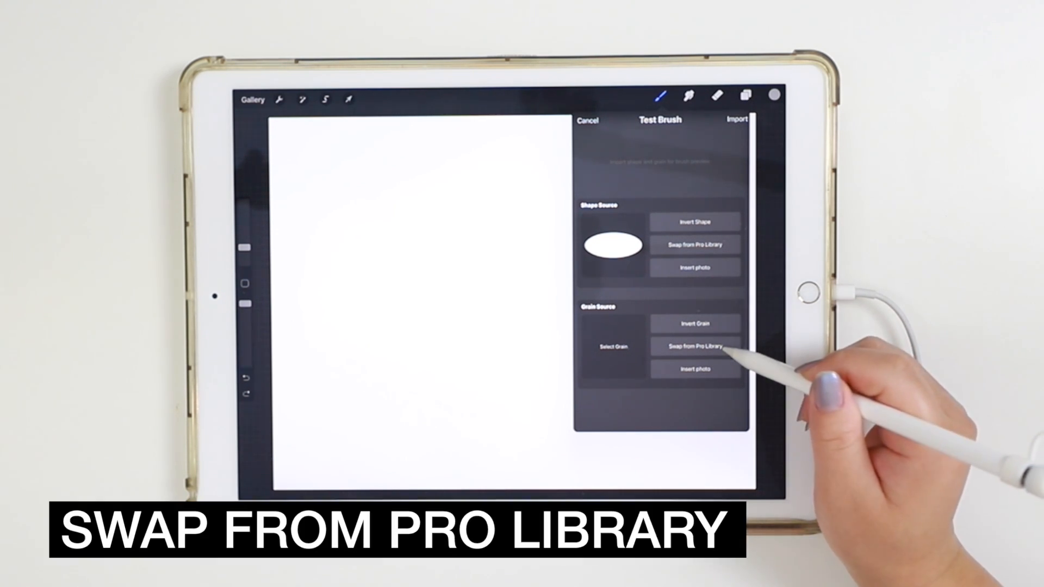
Step: Browse the Pro Library grain textures to pick a grain source for Test Brush
click(694, 347)
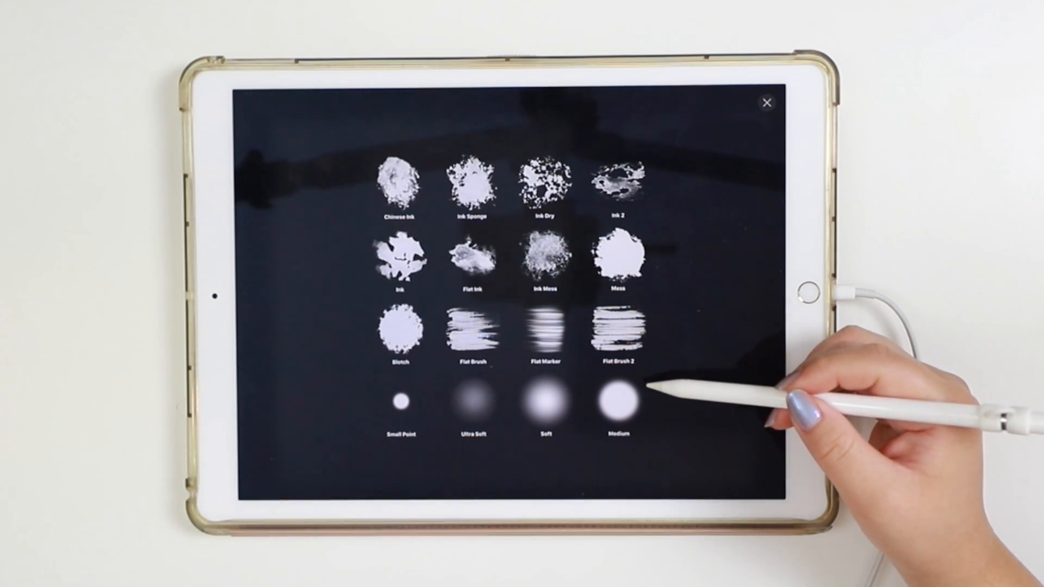
scroll(down, 3)
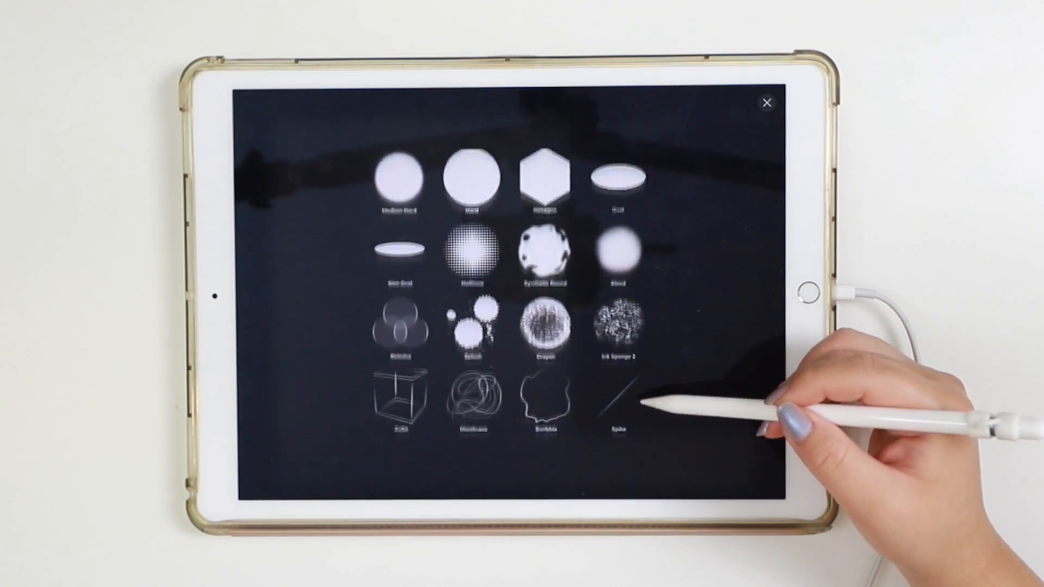
scroll(down, 3)
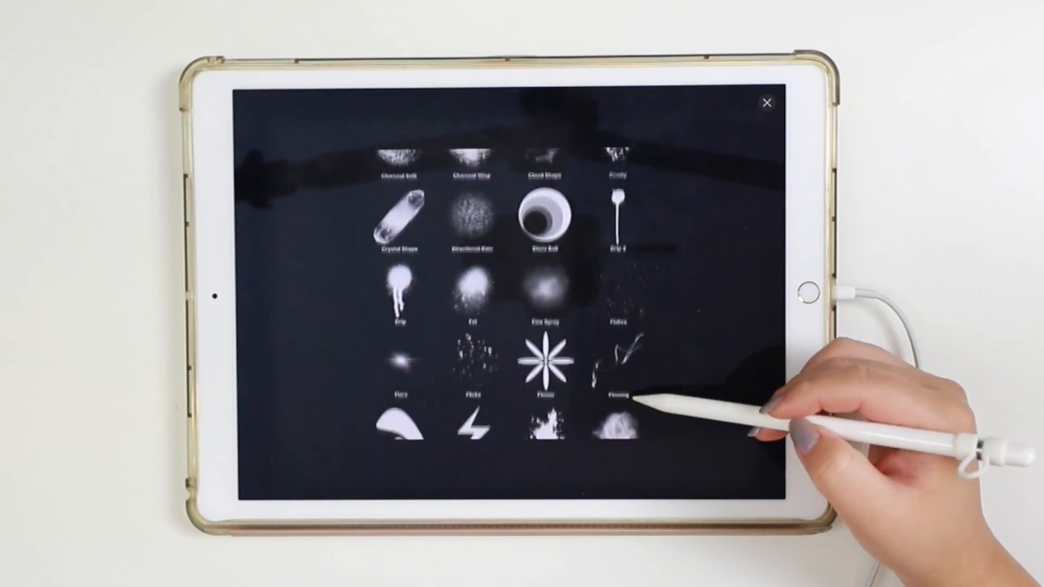
scroll(down, 3)
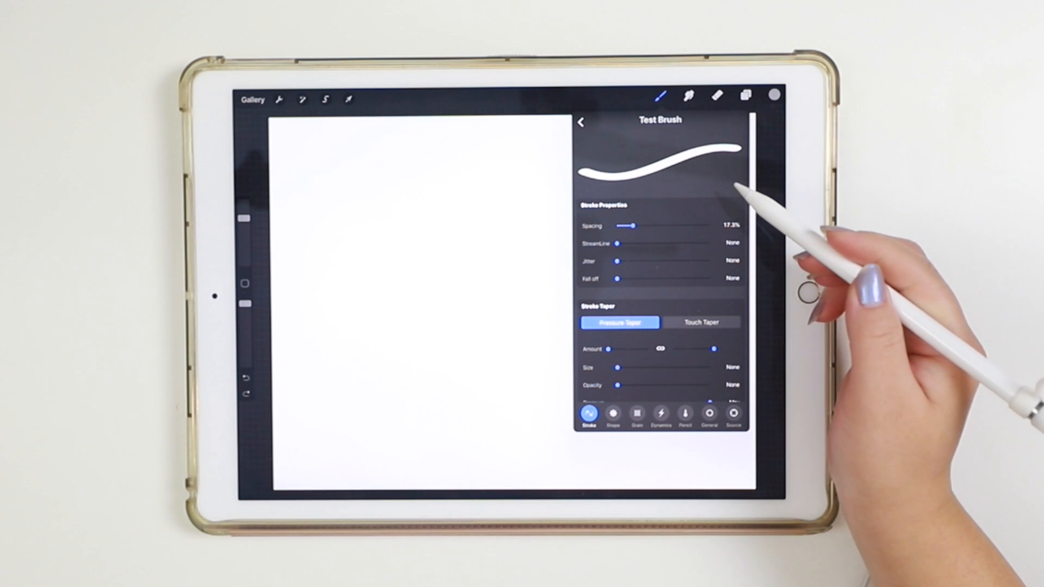
mouse_move(832, 300)
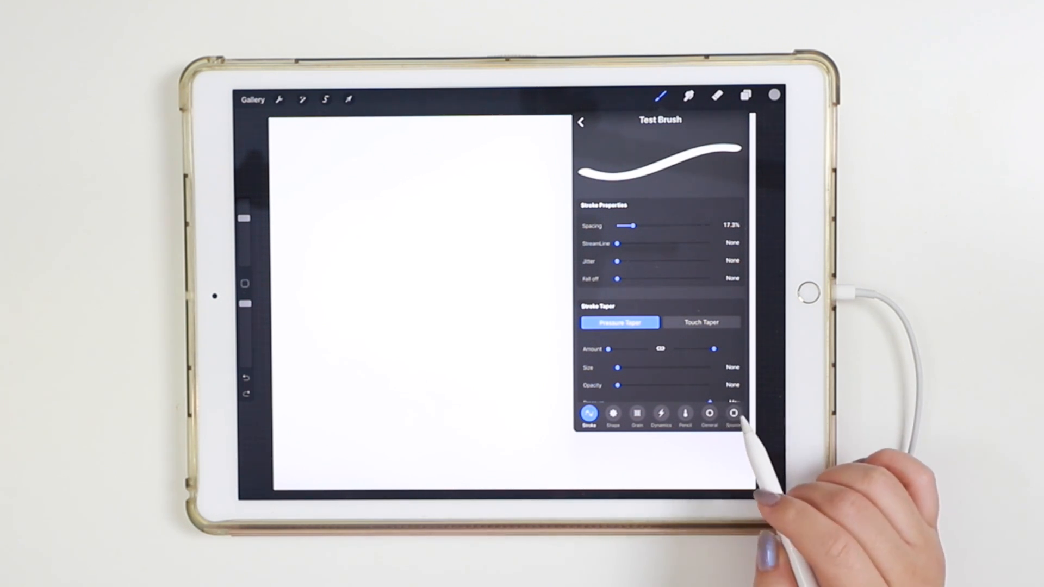
mouse_move(732, 420)
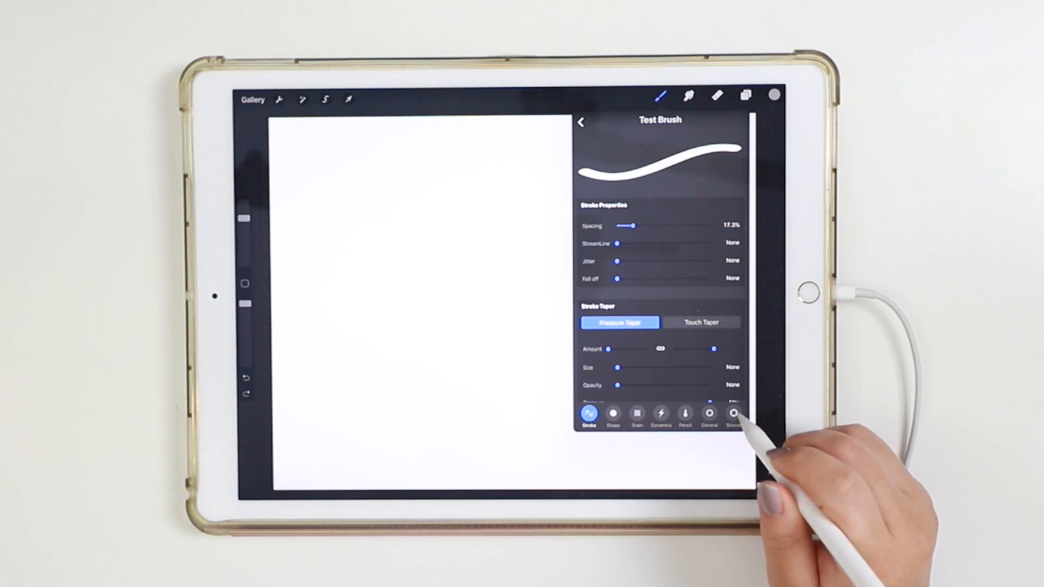
mouse_move(729, 426)
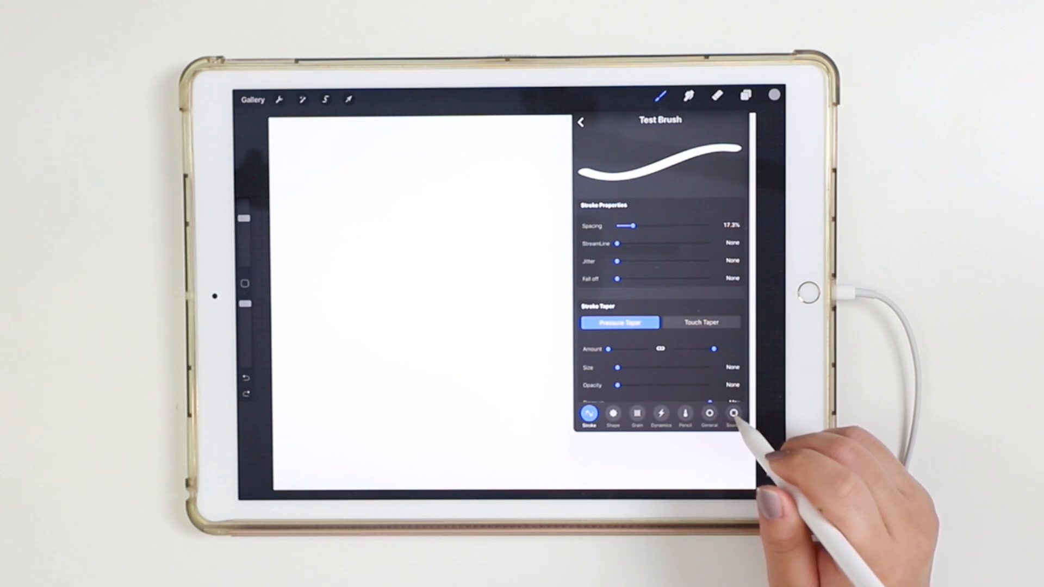
Step: Show Test Brush's Source settings with the oval shape and plain white grain
click(733, 413)
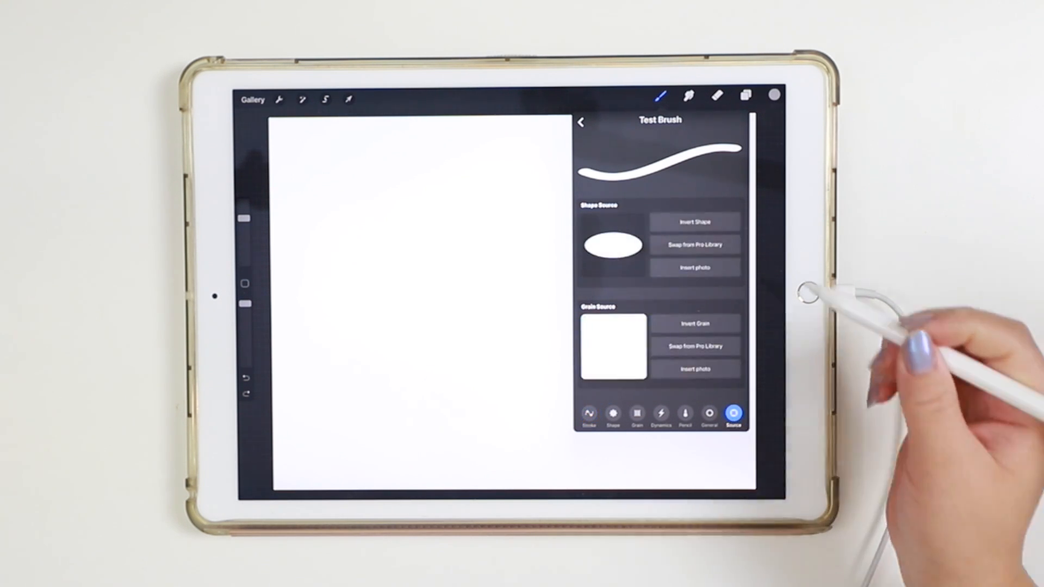
mouse_move(765, 360)
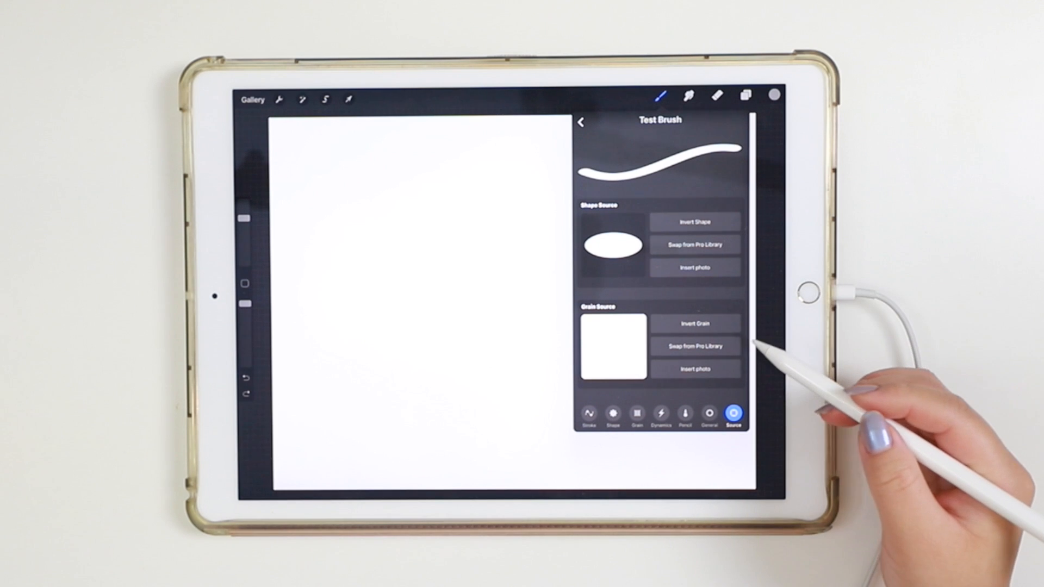
mouse_move(616, 370)
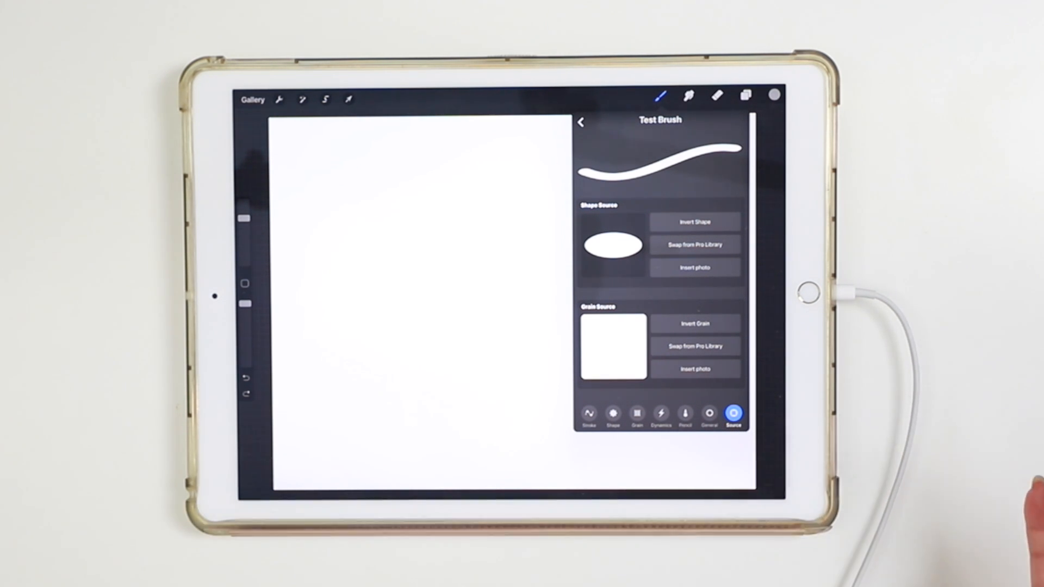
mouse_move(731, 453)
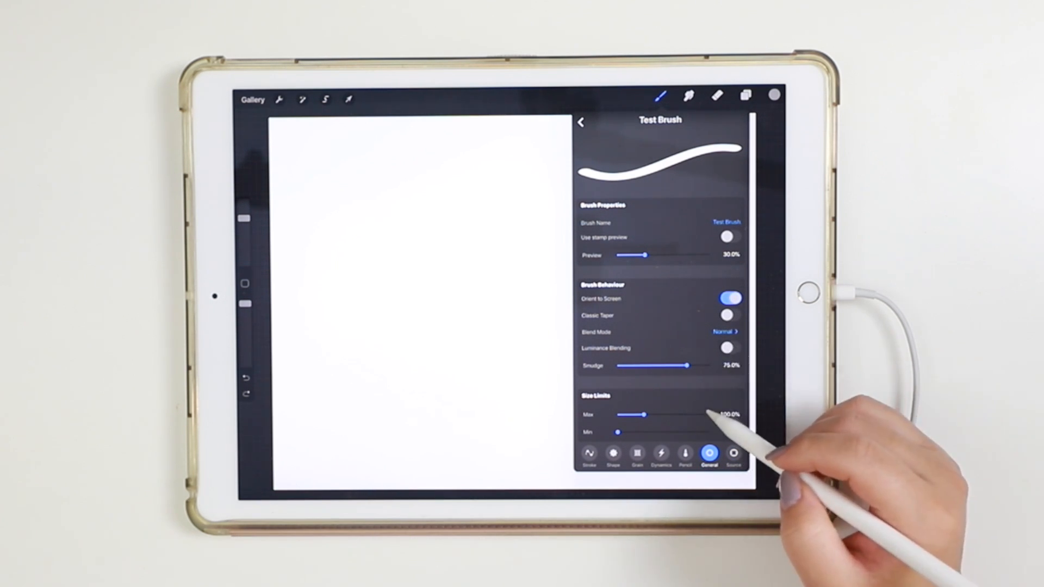
Step: Scroll through Test Brush's General properties down to the size limits
scroll(down, 3)
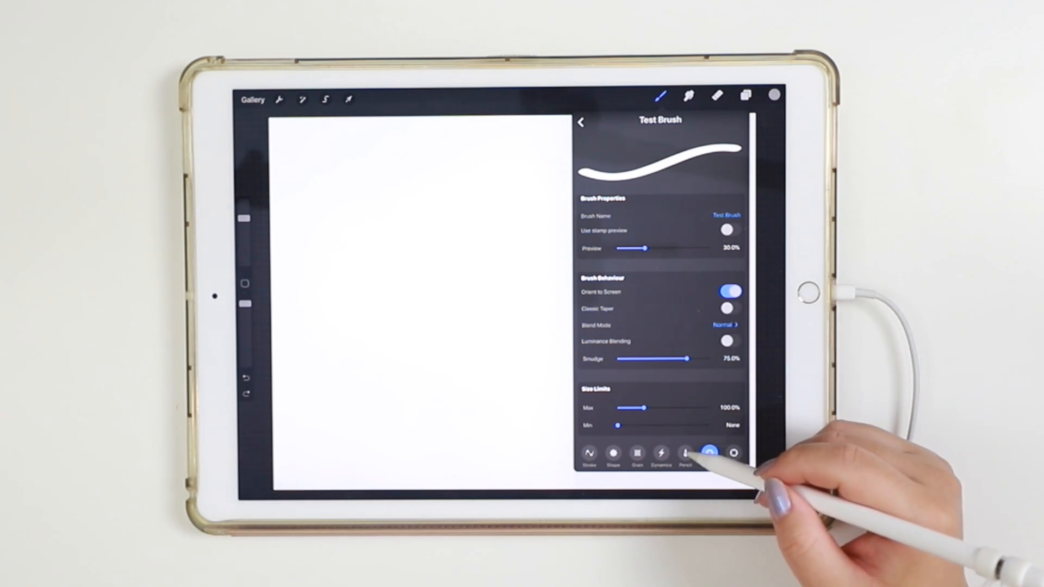
Step: Show Test Brush's Apple Pencil pressure and tilt controls
click(685, 441)
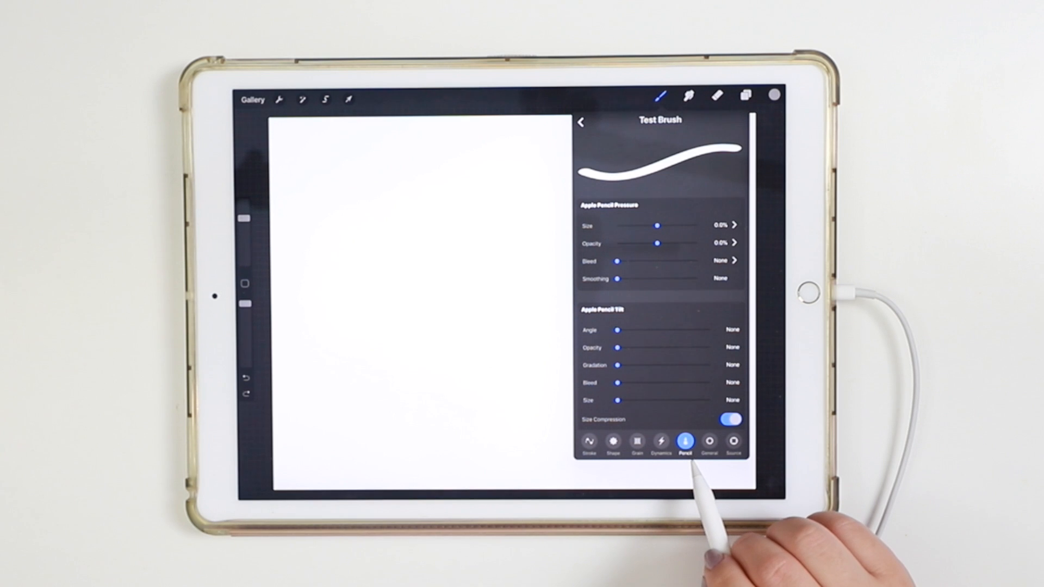
mouse_move(693, 466)
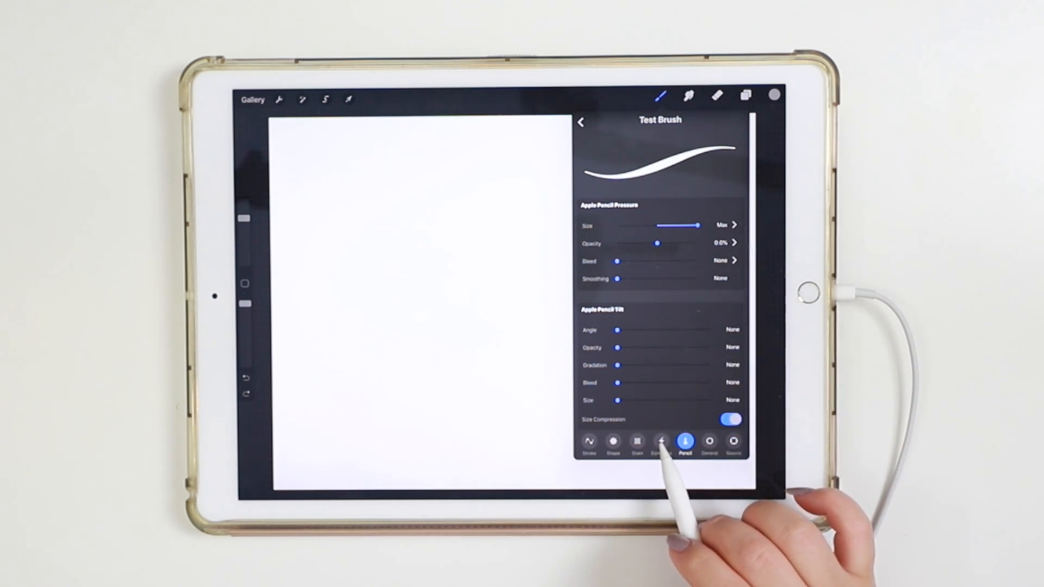
Step: Review Grain and Shape behaviour, then set Stroke spacing to None and StreamLine to Max
click(661, 478)
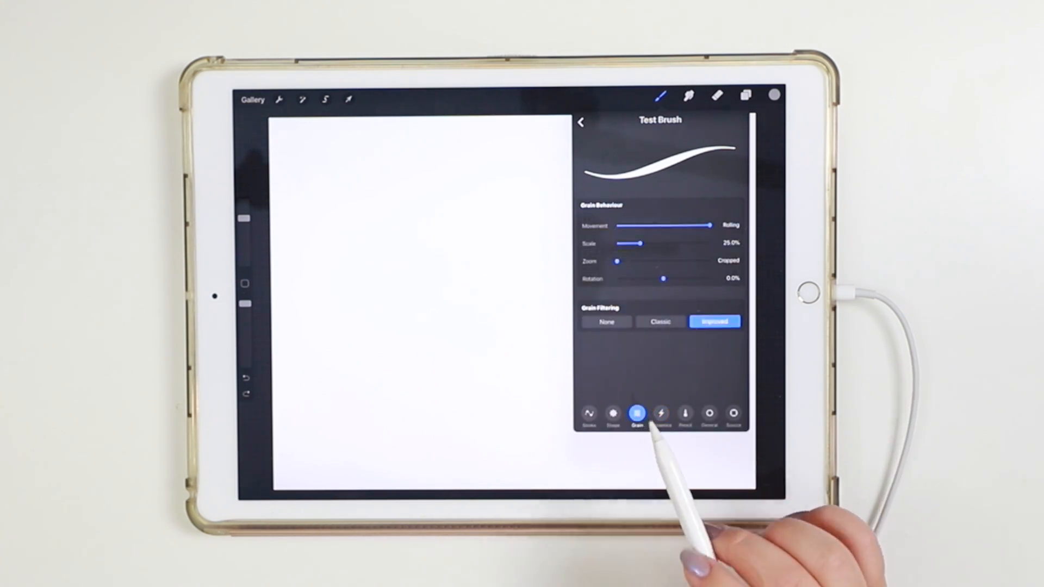
click(612, 413)
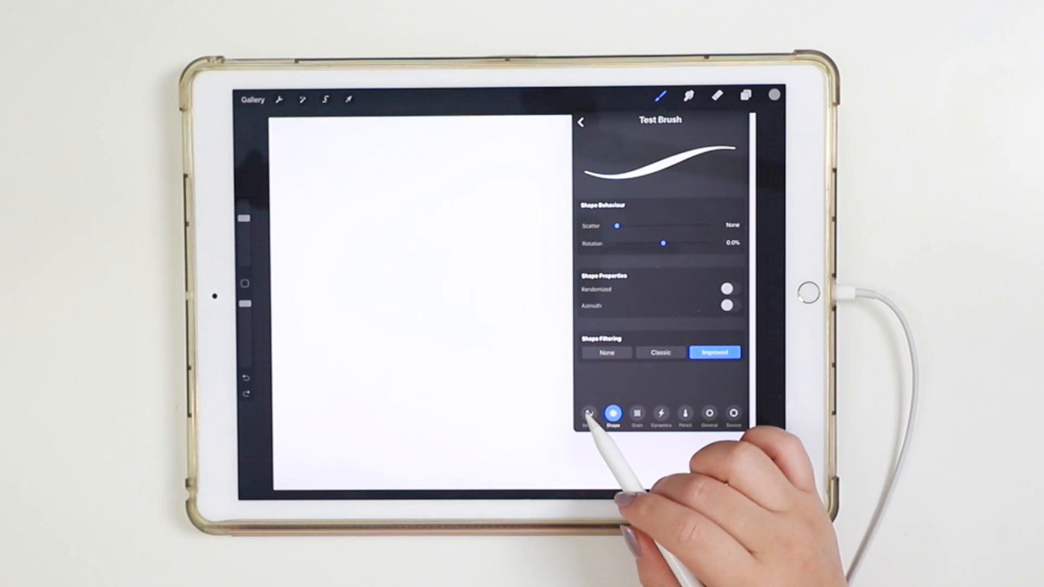
click(588, 413)
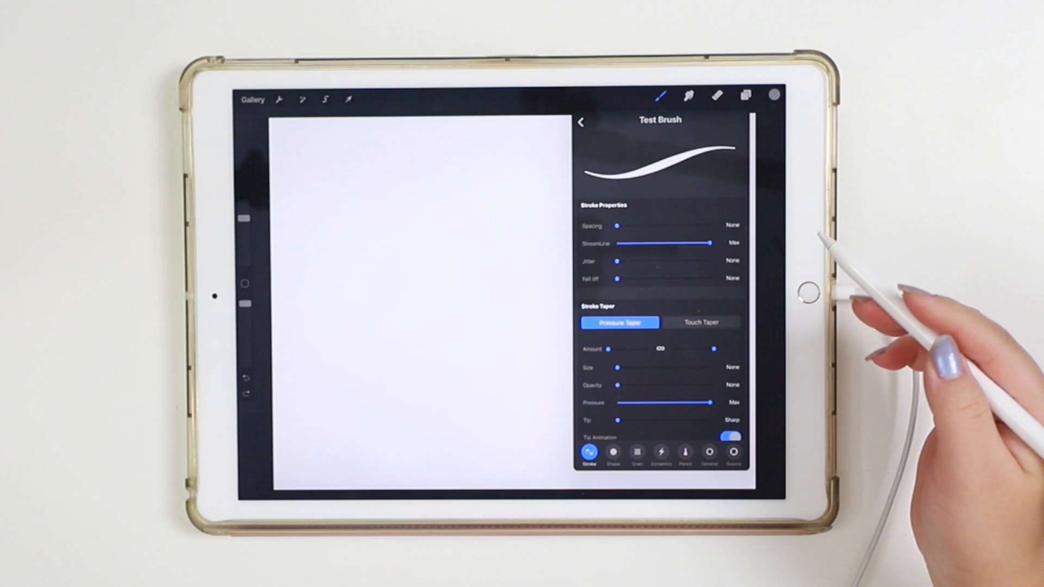
mouse_move(799, 300)
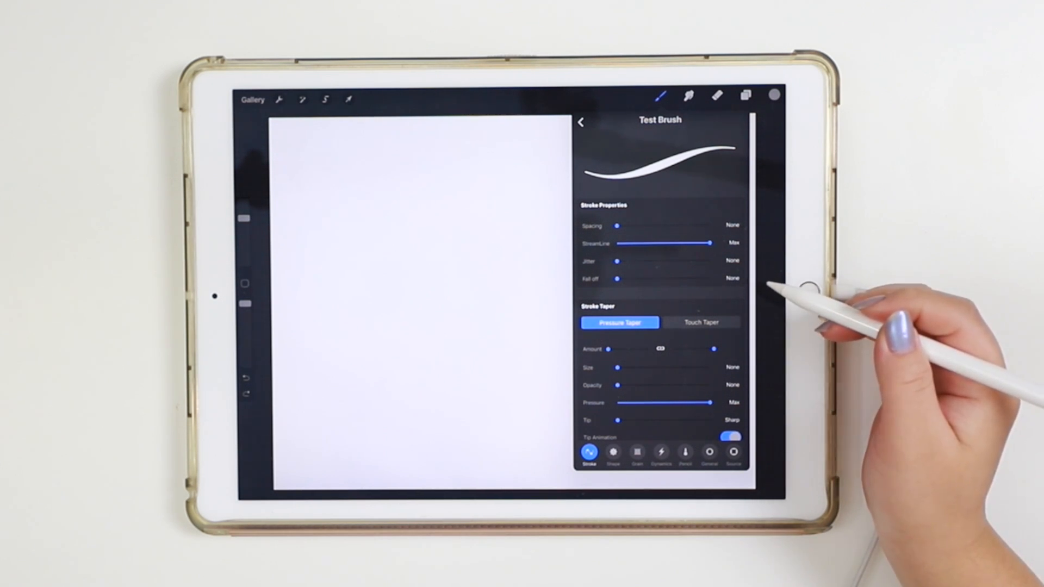
mouse_move(785, 293)
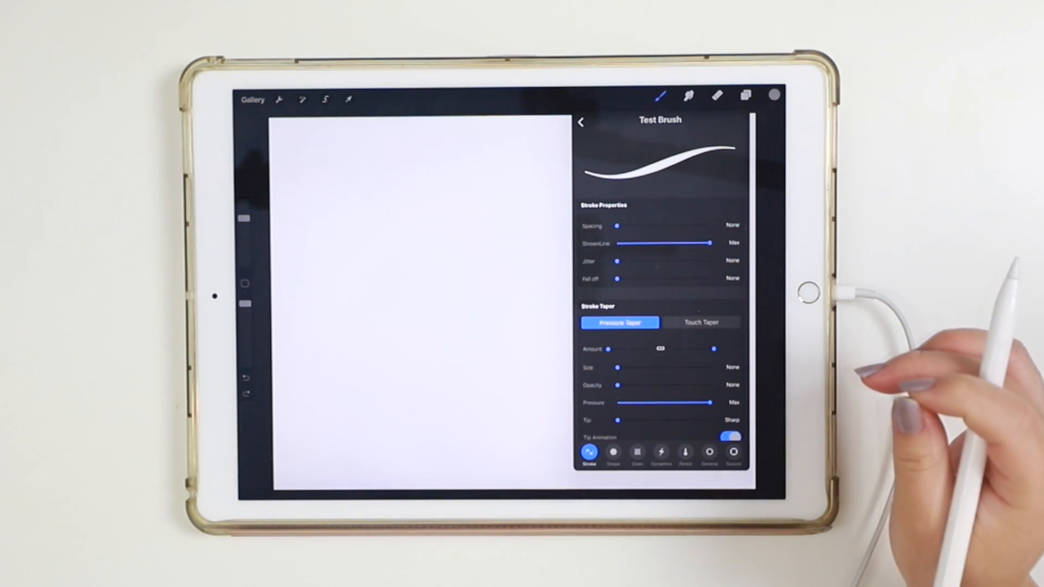
Step: Close Brush Studio and bring up the colour picker to choose a paint colour
click(580, 121)
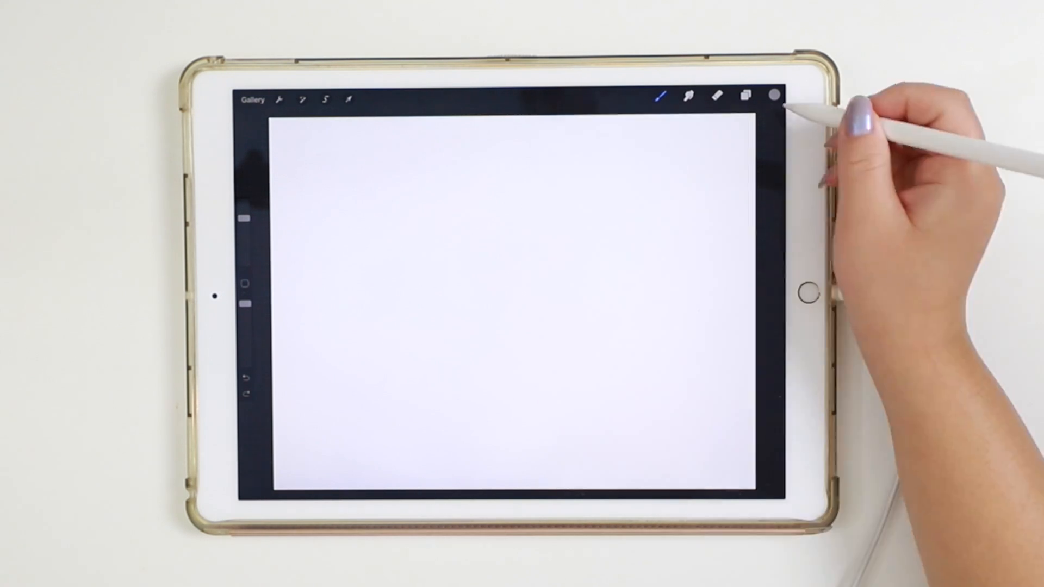
click(773, 95)
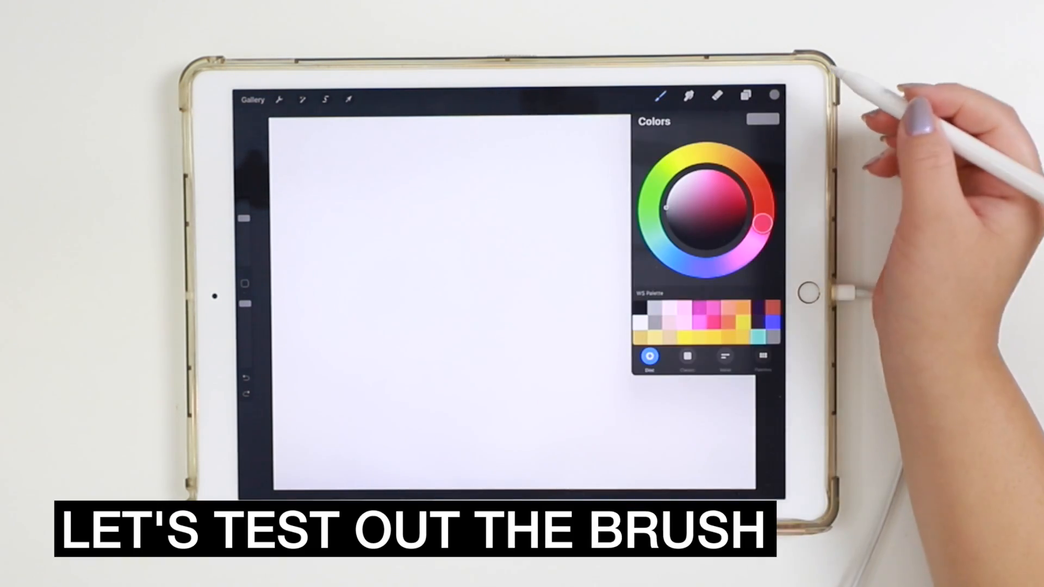